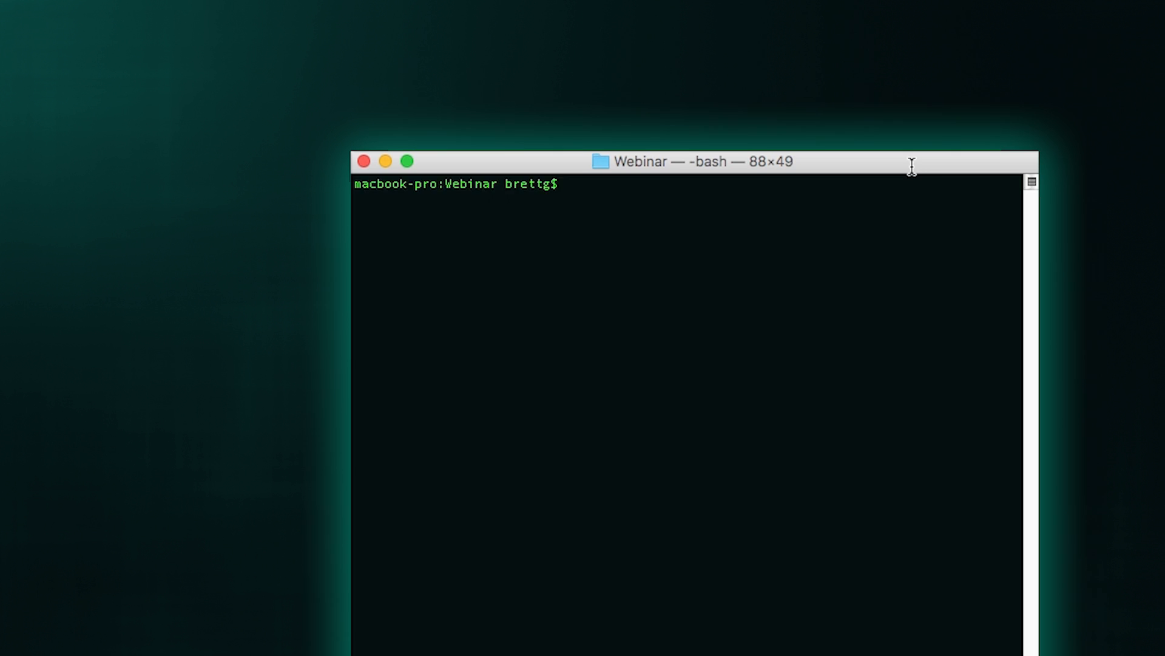
Step: Run git status to confirm working-branch is up to date with origin and clean
text(git status)
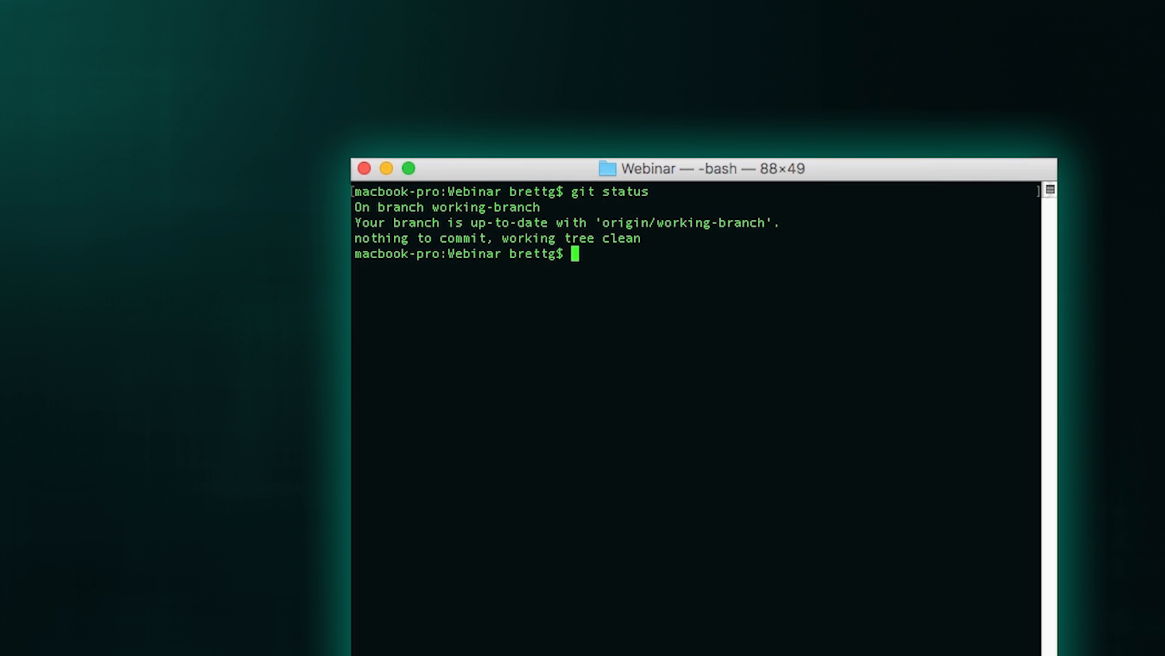
Step: Run git show-branch -a and review the listing of all local and remote branches
text(git show-branch -a)
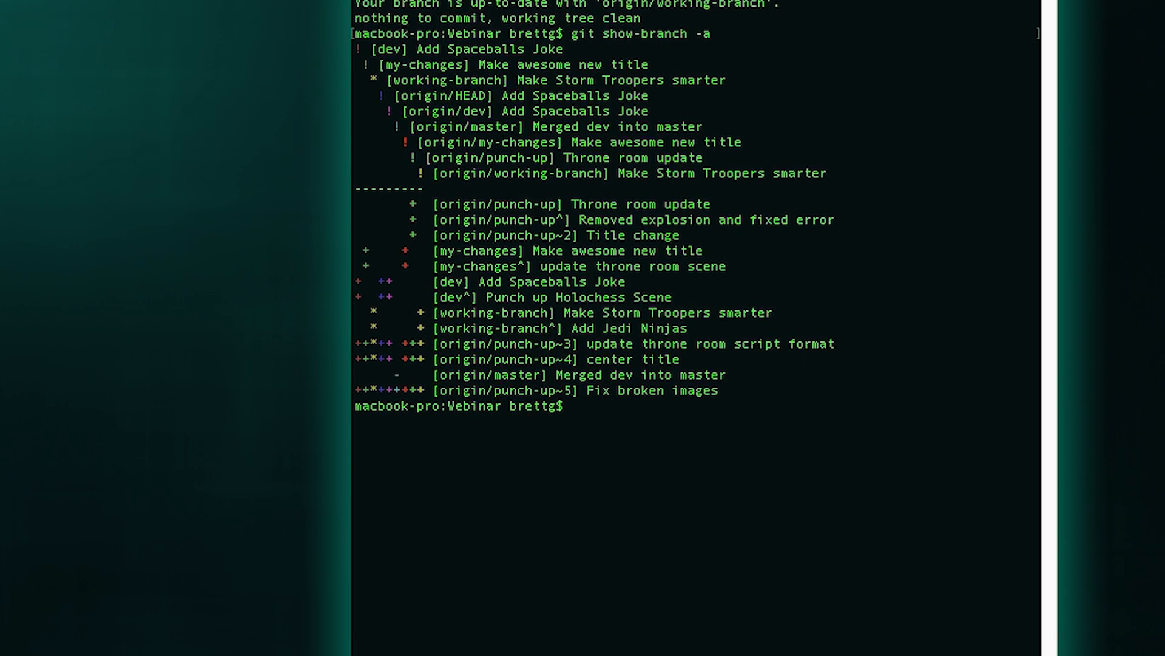
scroll(down, 3)
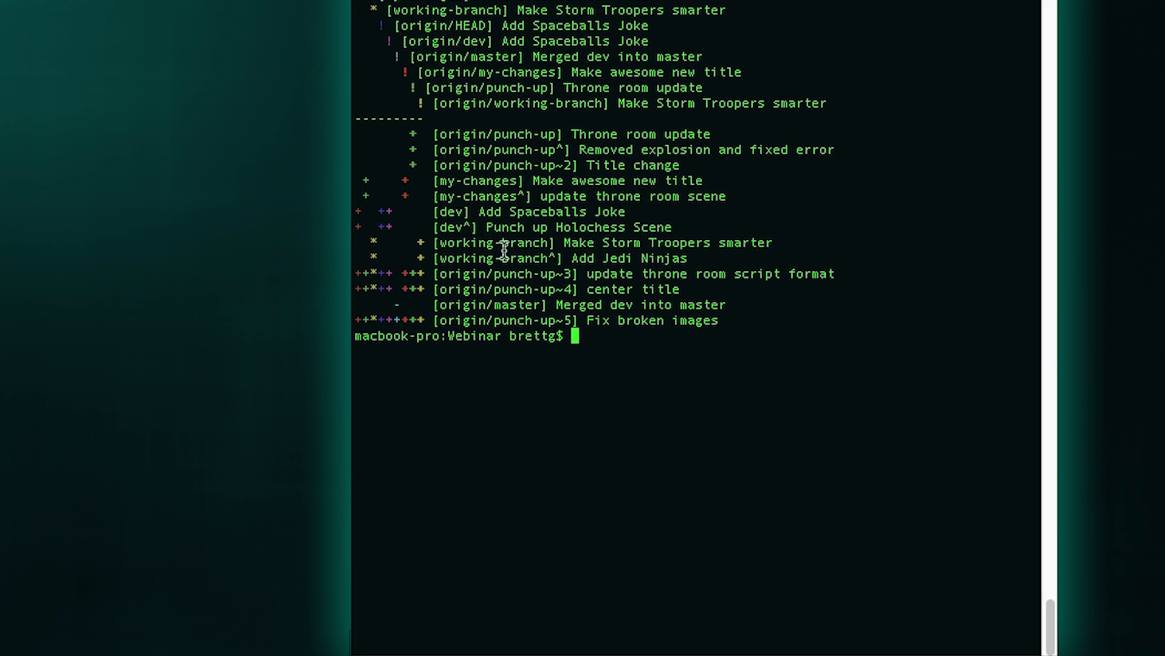
mouse_move(463, 226)
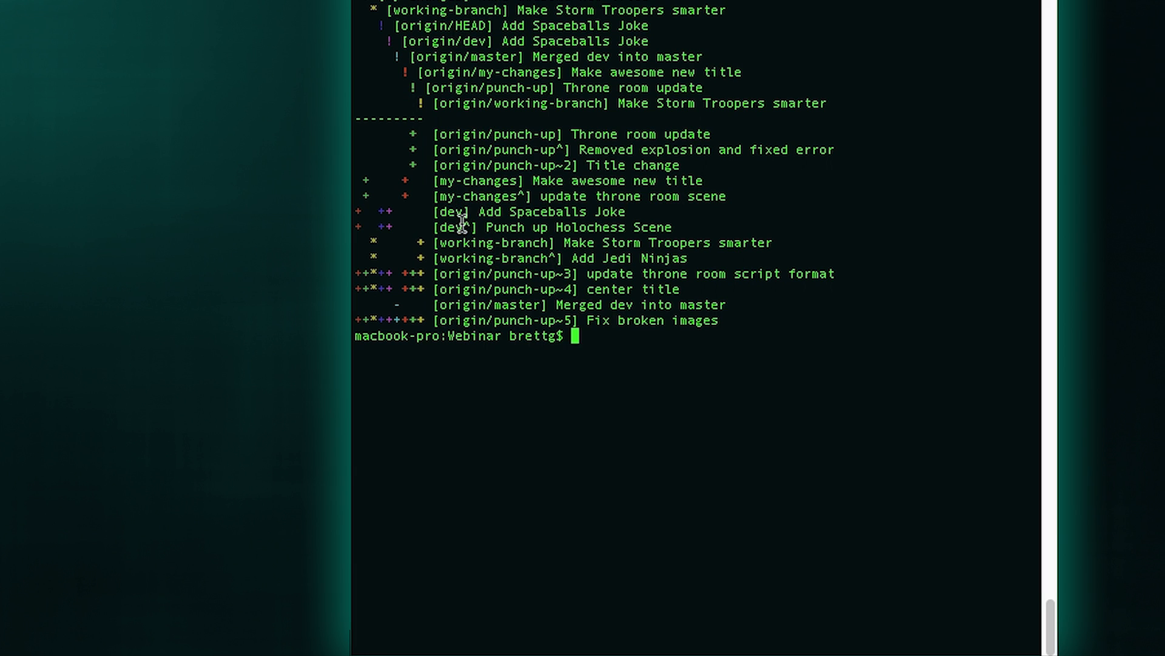
mouse_move(466, 248)
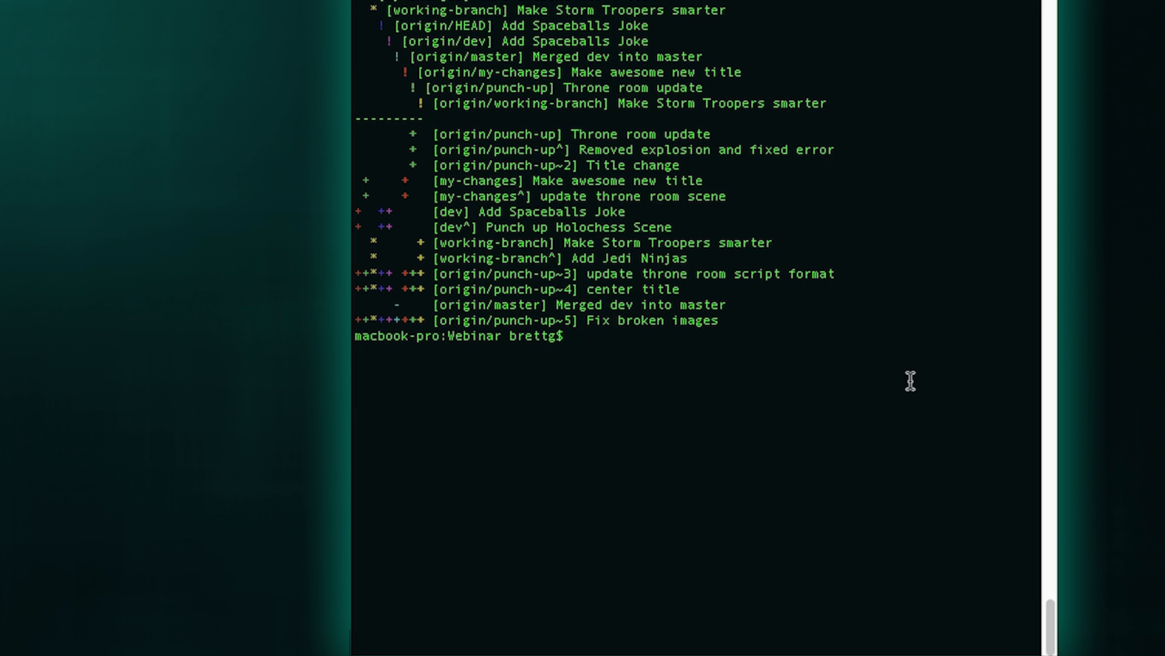
text(git reba)
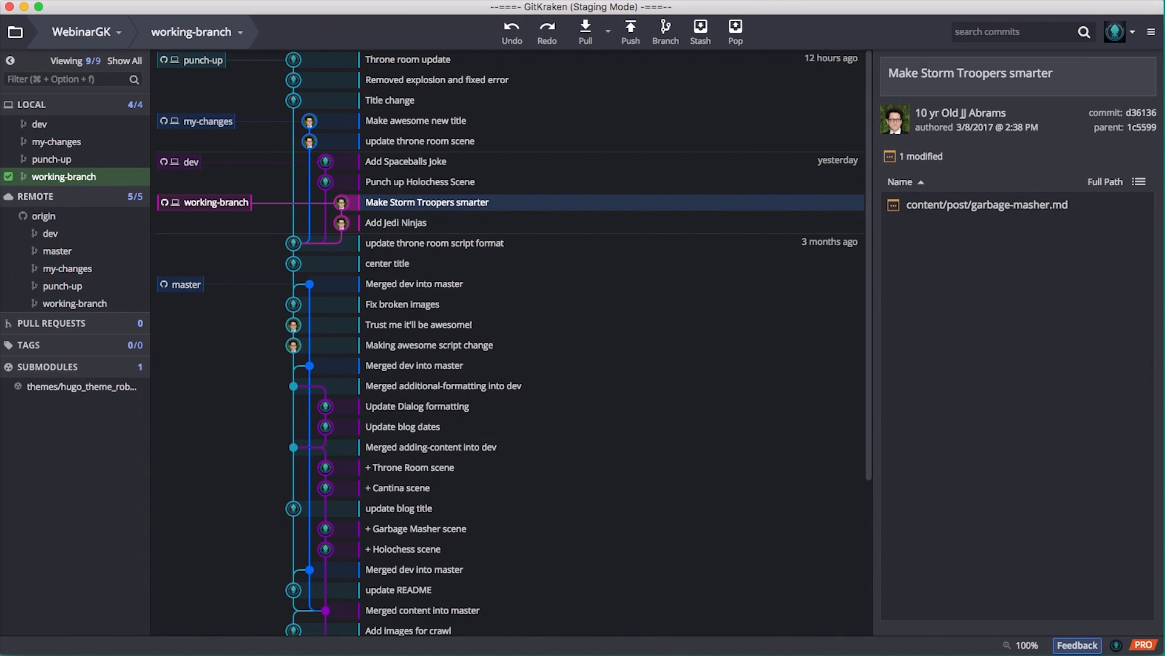
mouse_move(197, 209)
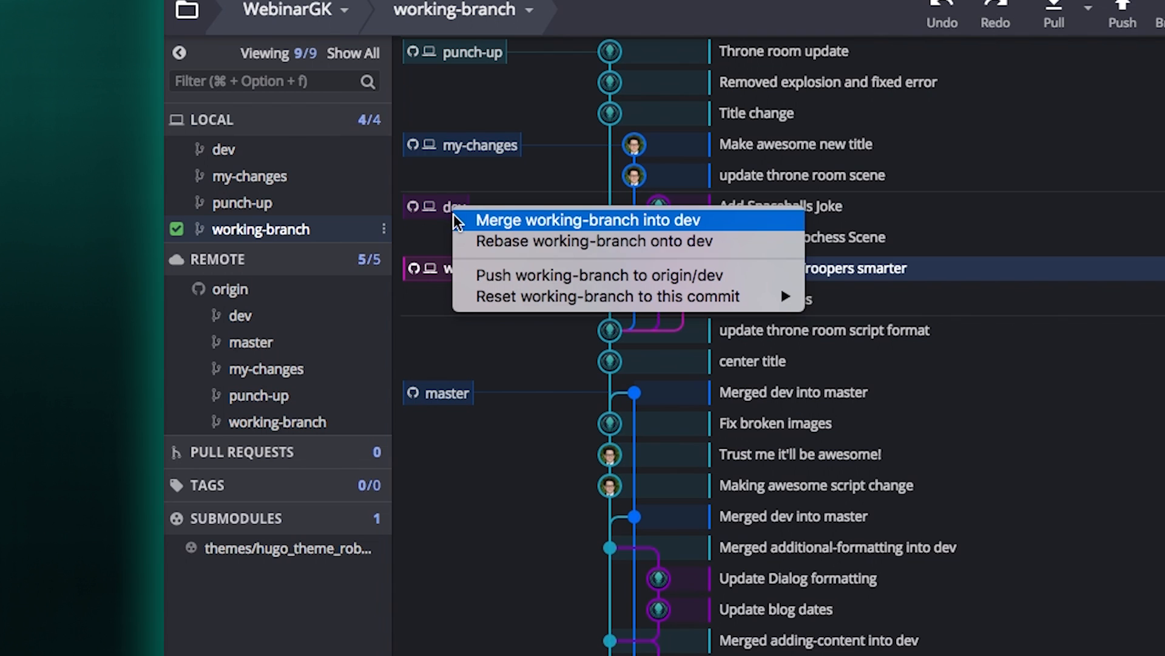
Step: Choose 'Rebase working-branch onto dev' so its two commits sit on top of dev
click(591, 219)
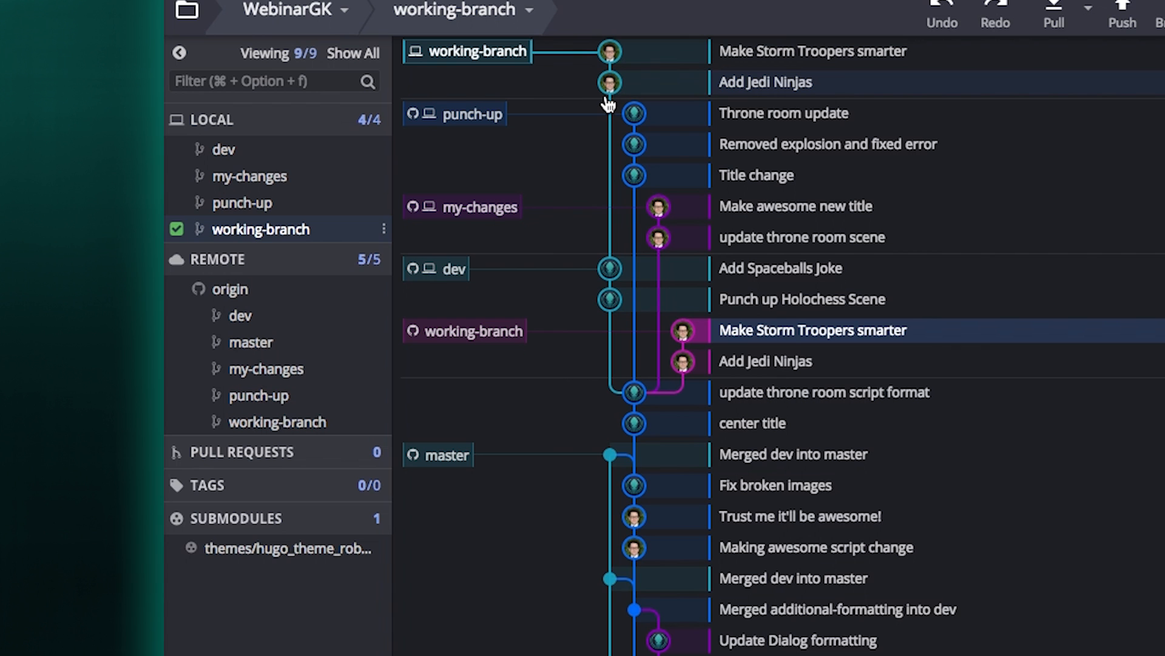
mouse_move(609, 88)
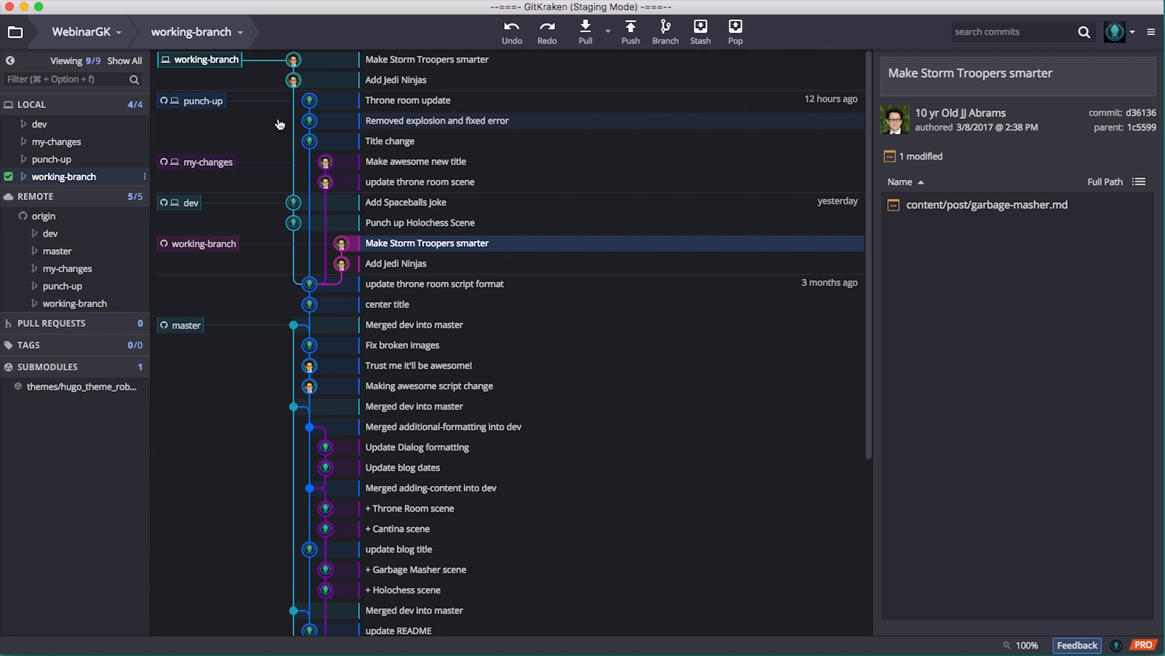
mouse_move(289, 209)
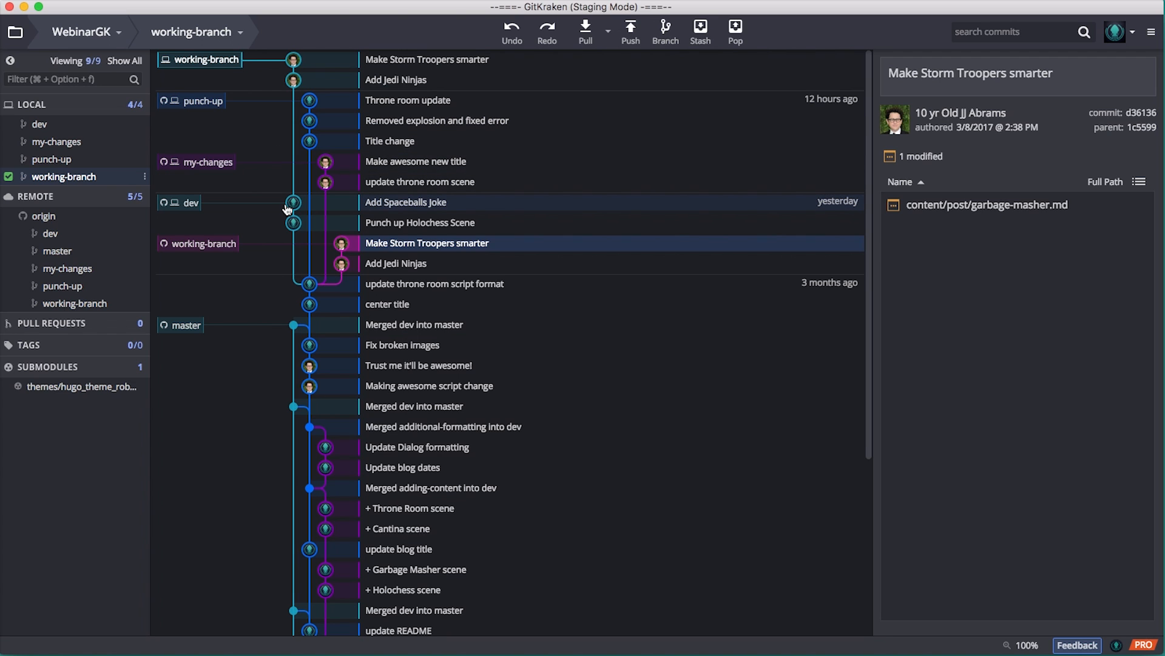